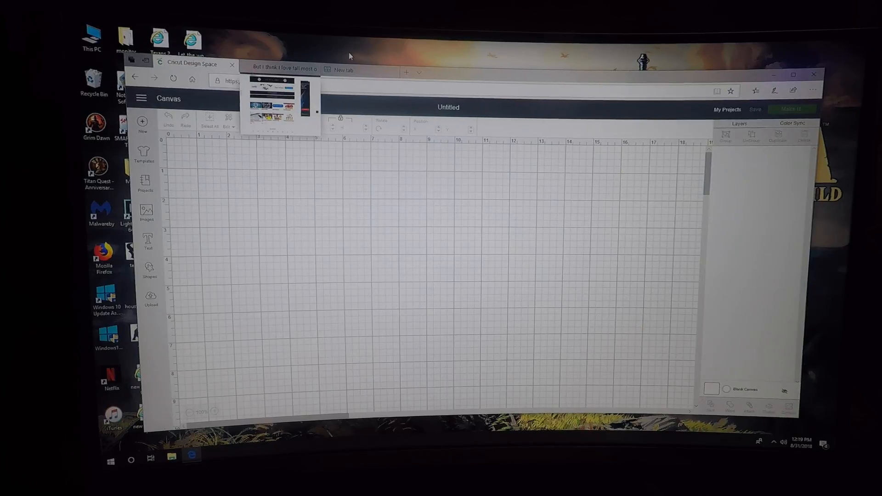
# Step: Find the Pumpkin patch babe design in LoveSVG's free SVG gallery and open its page
pyautogui.click(278, 69)
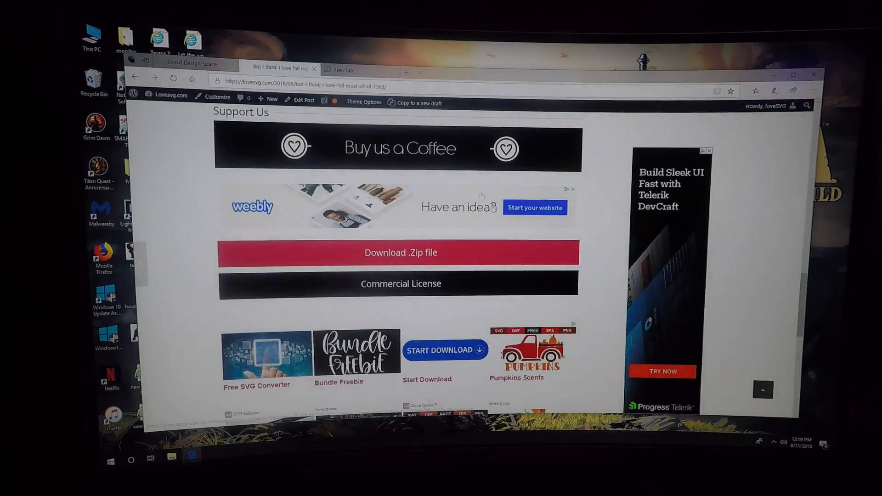
pyautogui.scroll(3)
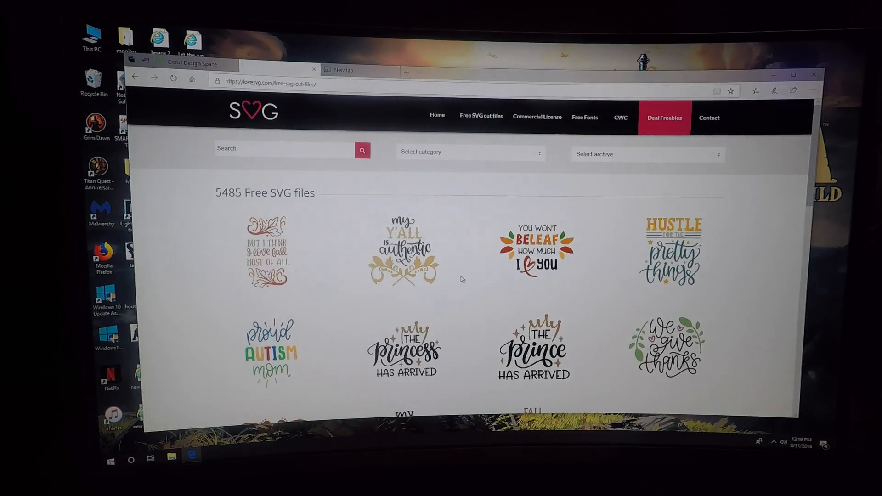
pyautogui.scroll(-3)
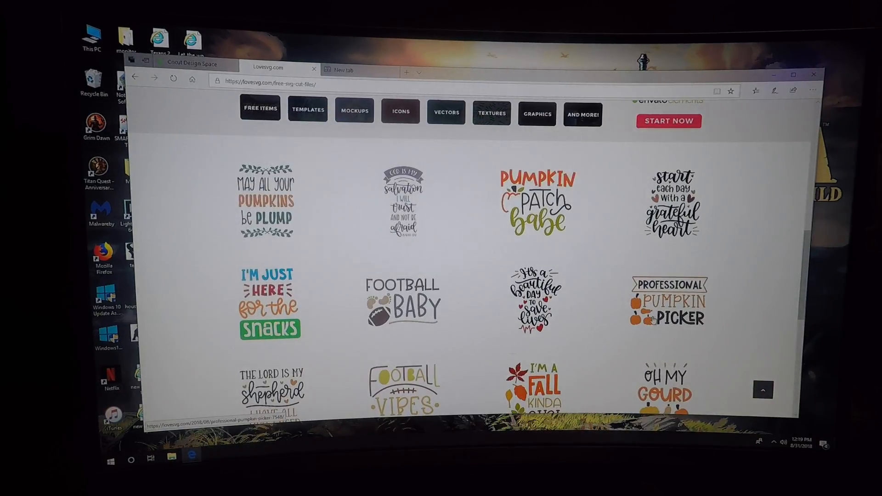
pyautogui.click(536, 199)
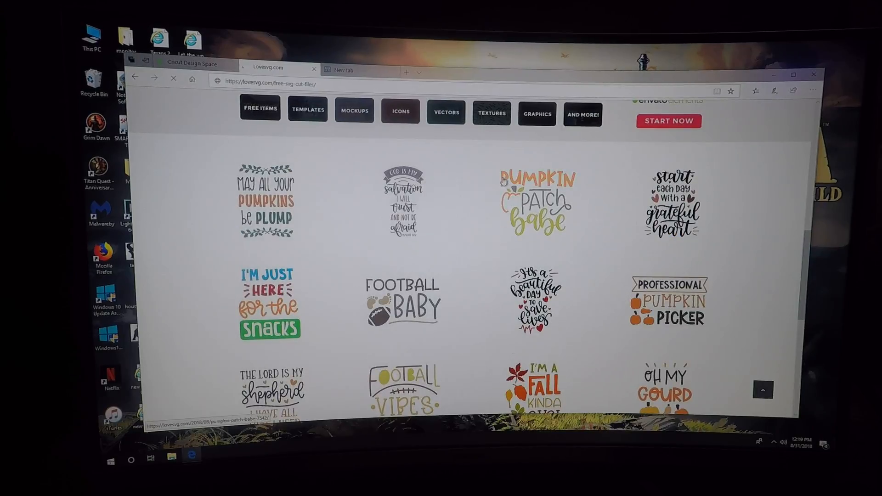
# Step: Scroll the Pumpkin patch babe post down to its Download .Zip file section
pyautogui.click(537, 202)
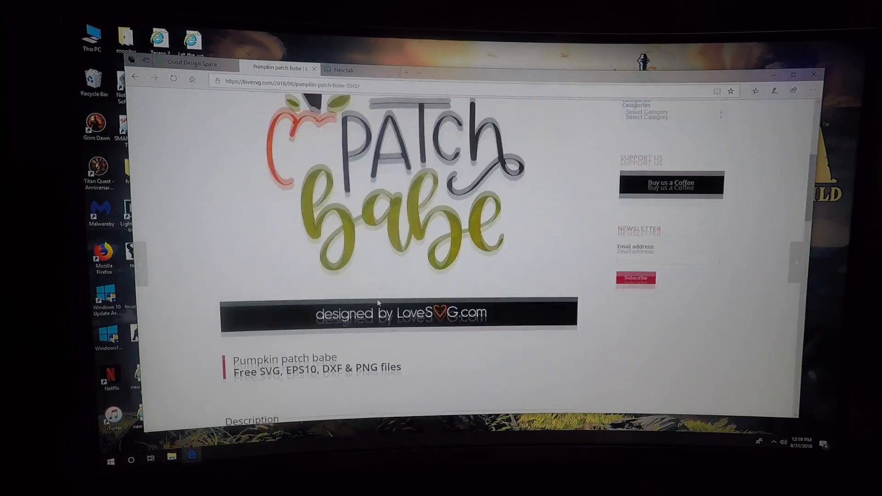
pyautogui.scroll(-3)
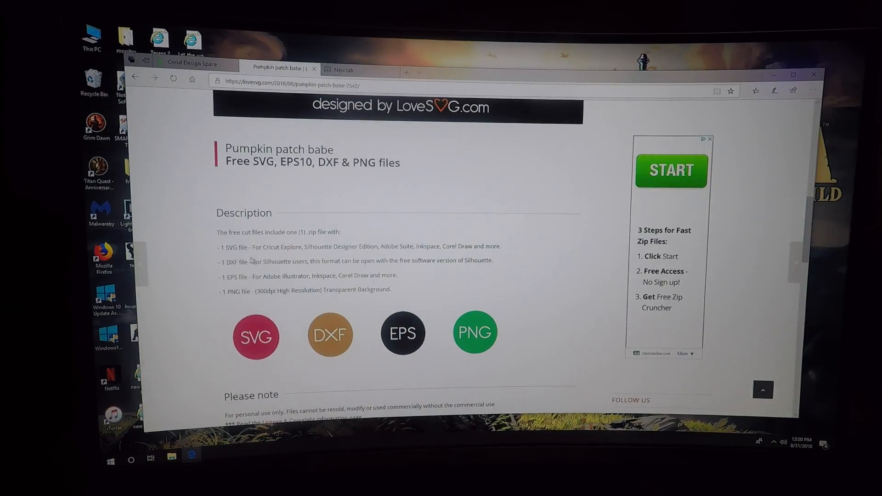
pyautogui.moveTo(288, 299)
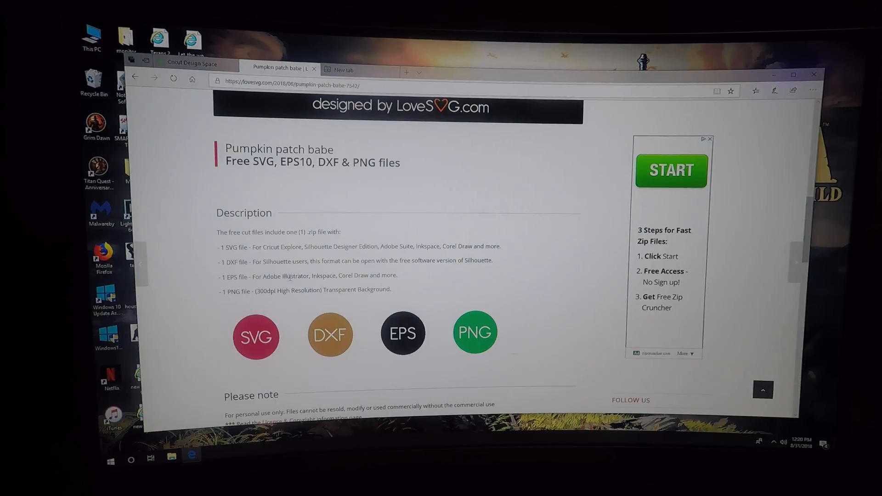
pyautogui.scroll(-3)
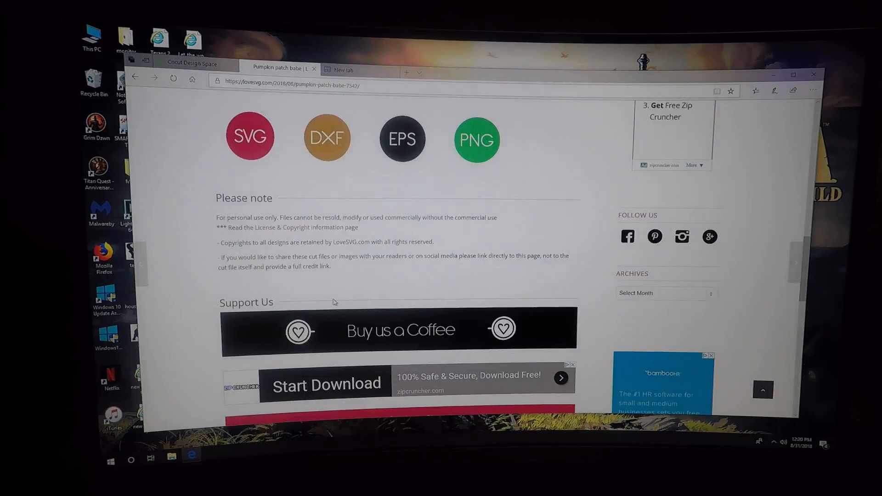
pyautogui.scroll(-3)
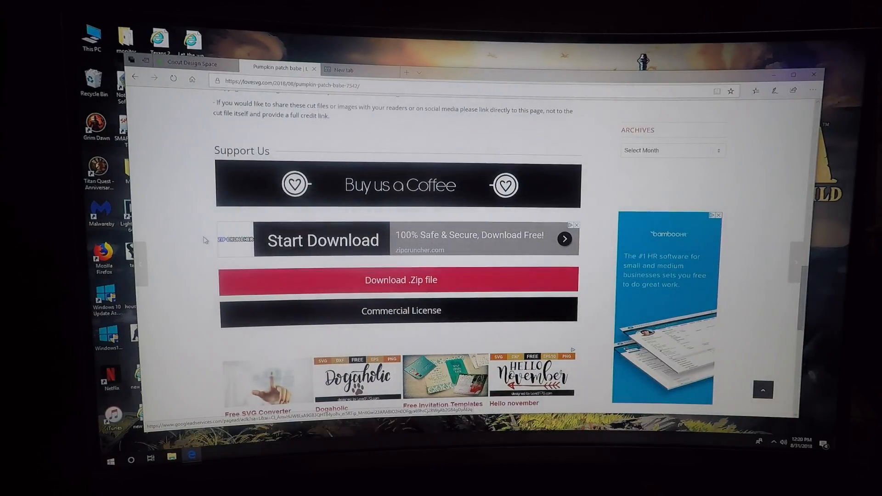
pyautogui.moveTo(503, 250)
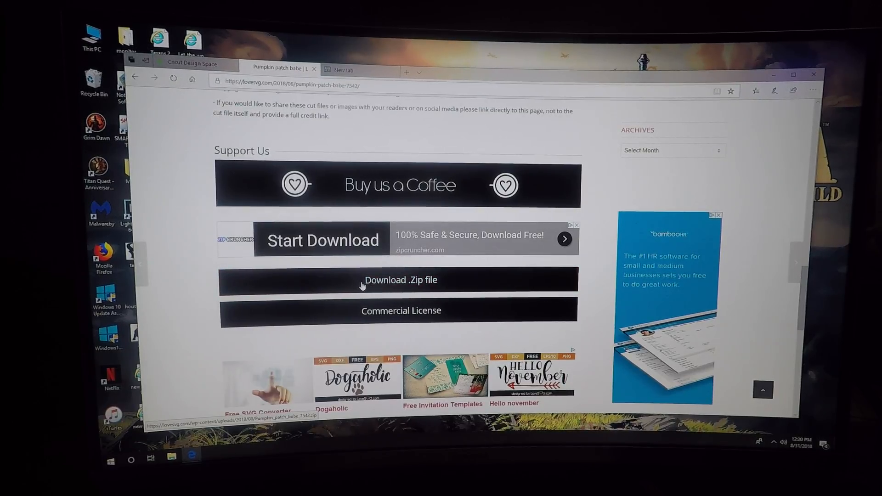
pyautogui.moveTo(392, 321)
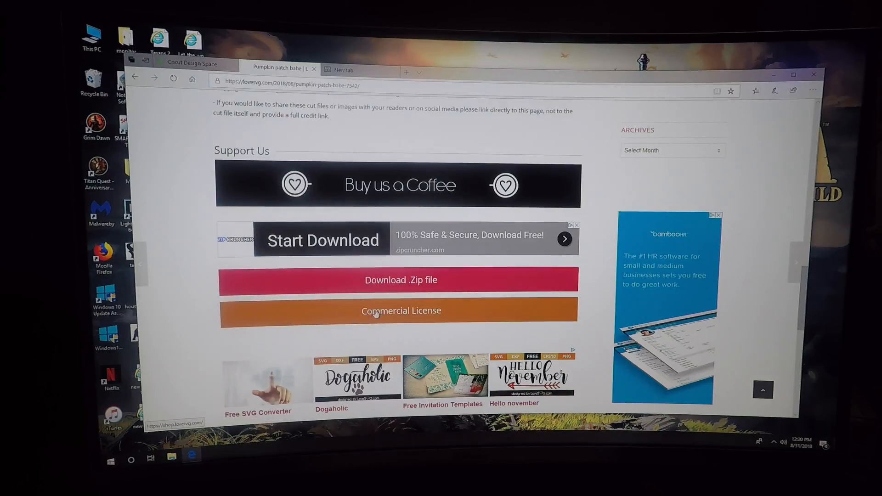
# Step: Download the Pumpkin patch babe zip and save it to the computer
pyautogui.click(400, 279)
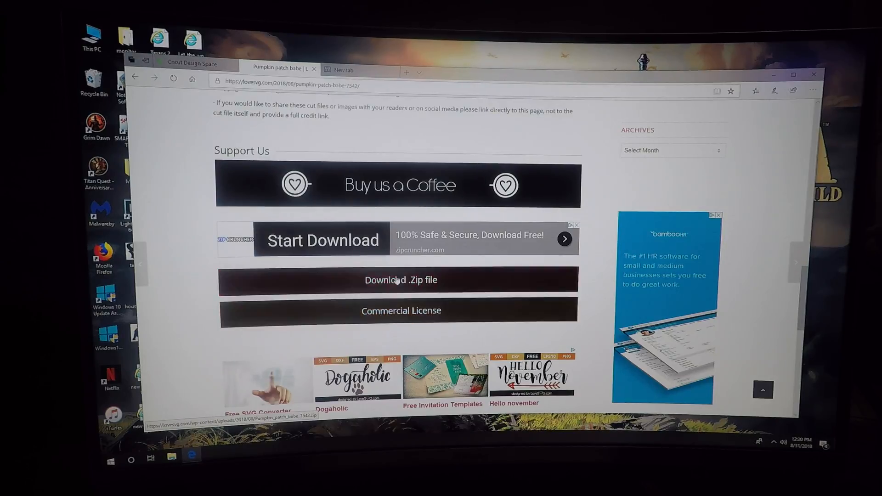
pyautogui.click(401, 279)
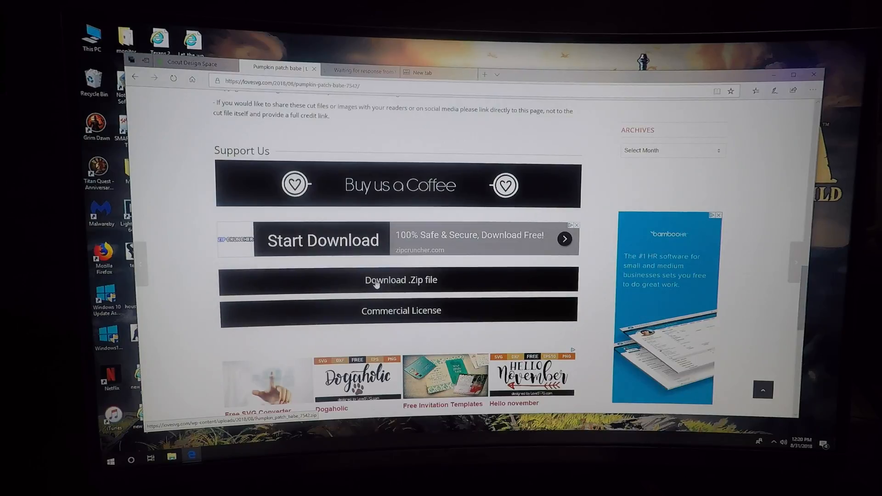
pyautogui.click(402, 279)
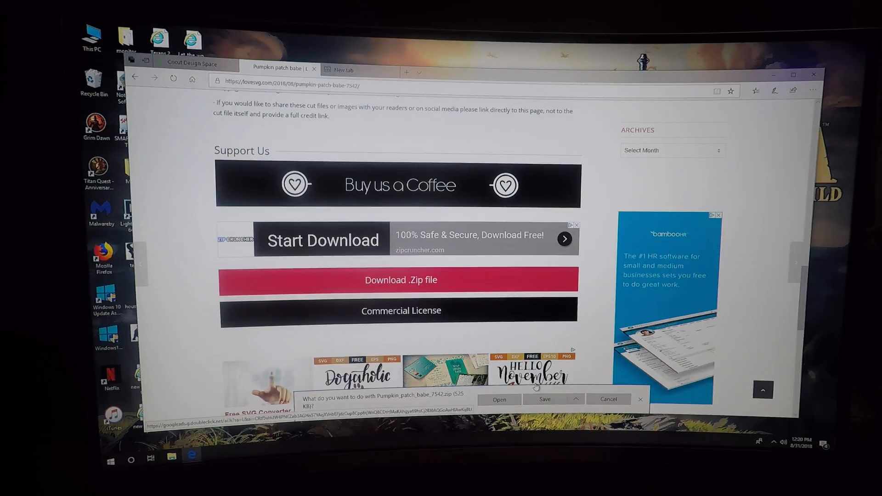
pyautogui.click(544, 399)
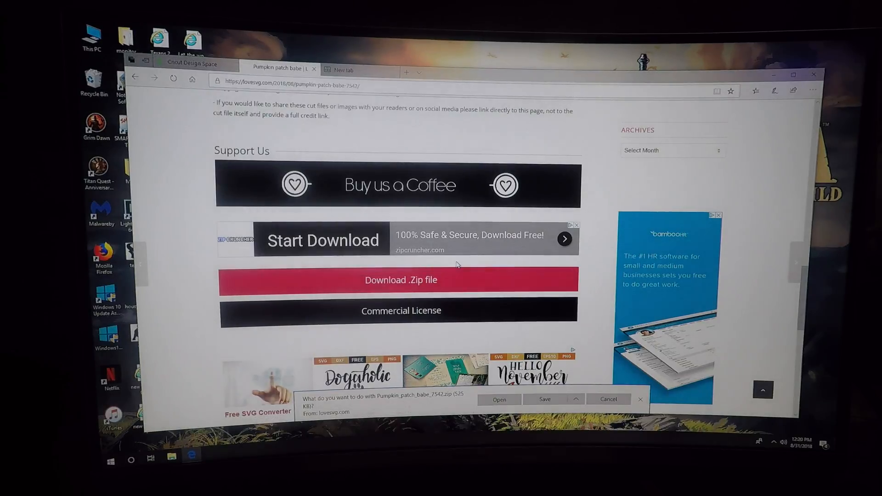
pyautogui.click(543, 399)
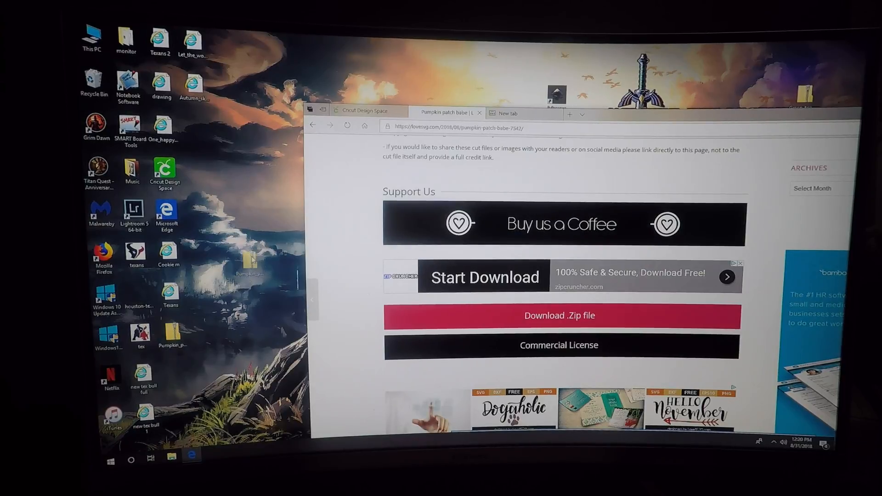
# Step: Extract the downloaded Pumpkin_patch_babe_7542 zip folder to the desktop
pyautogui.click(364, 111)
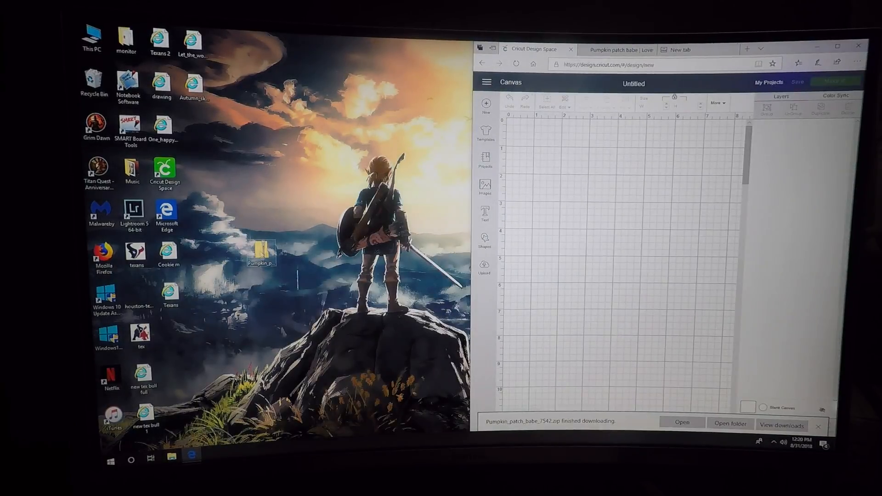
pyautogui.rightClick(259, 252)
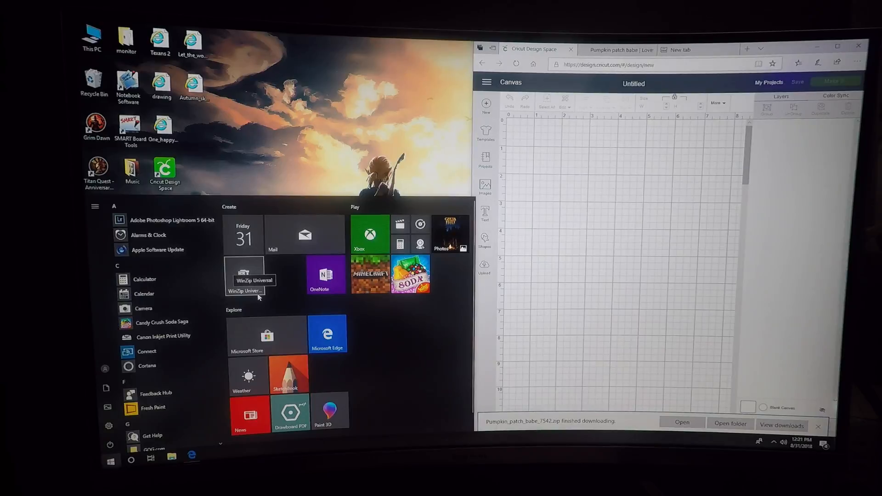
pyautogui.moveTo(282, 266)
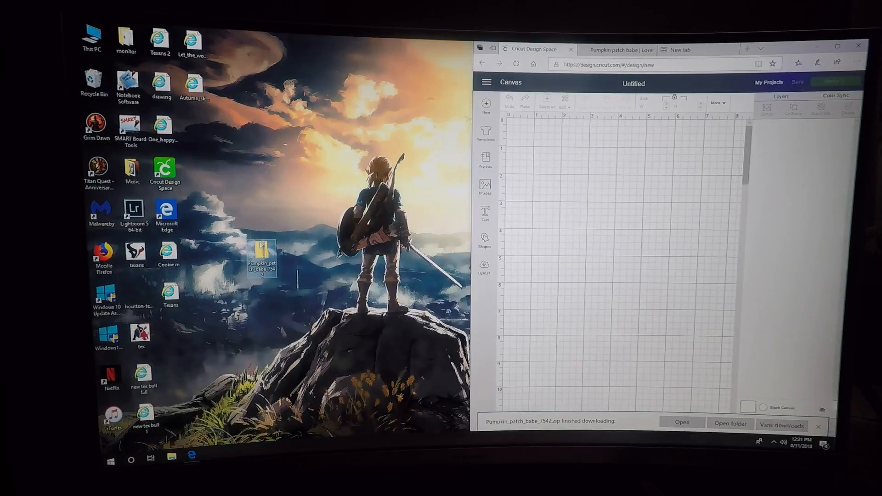
pyautogui.moveTo(261, 250)
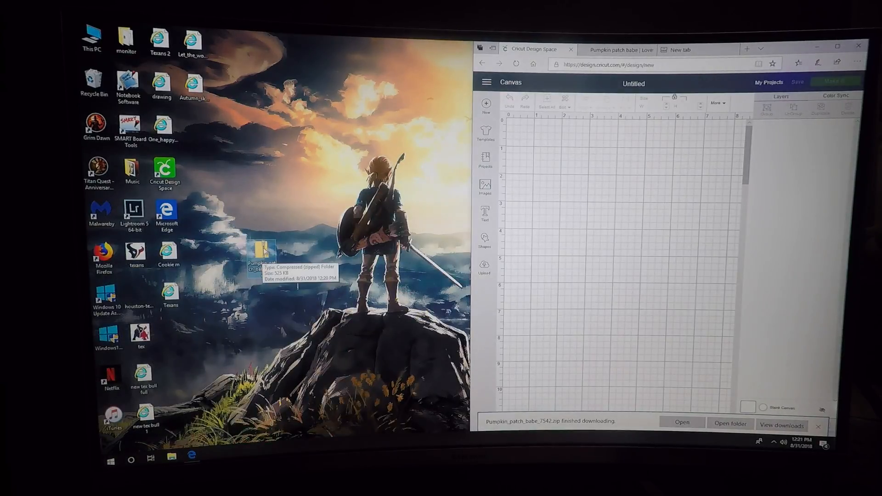
pyautogui.rightClick(259, 253)
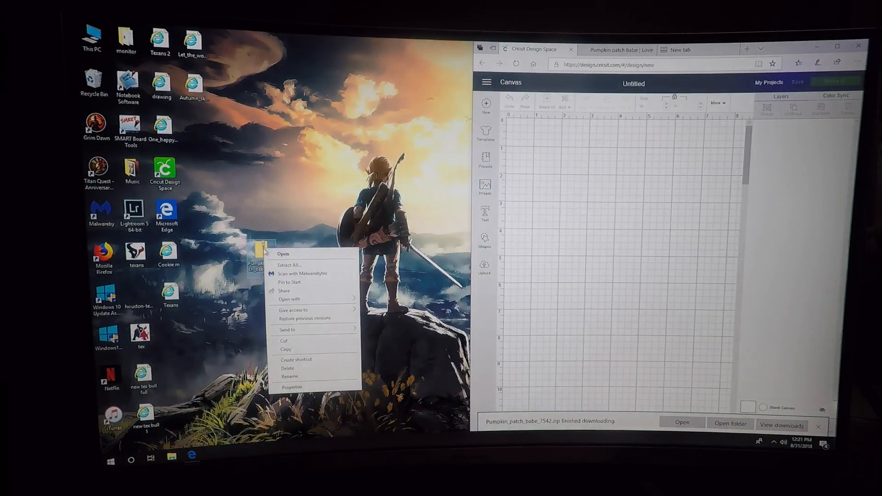
pyautogui.moveTo(288, 264)
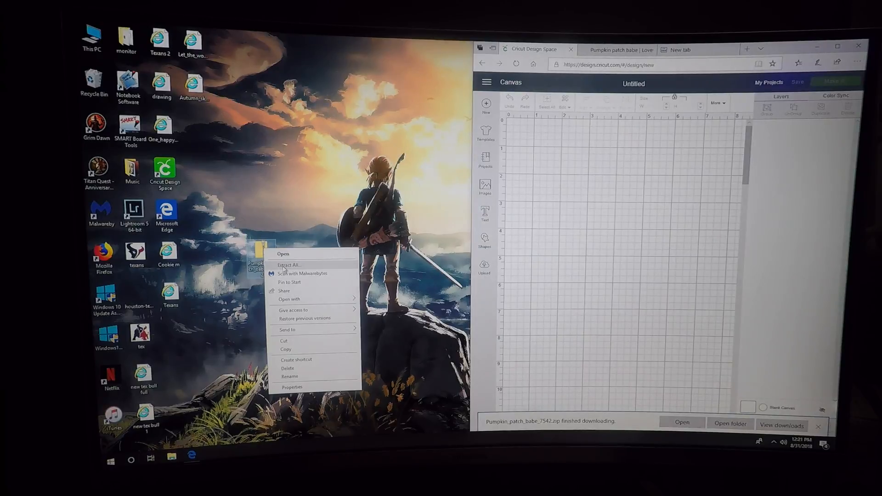
pyautogui.click(290, 265)
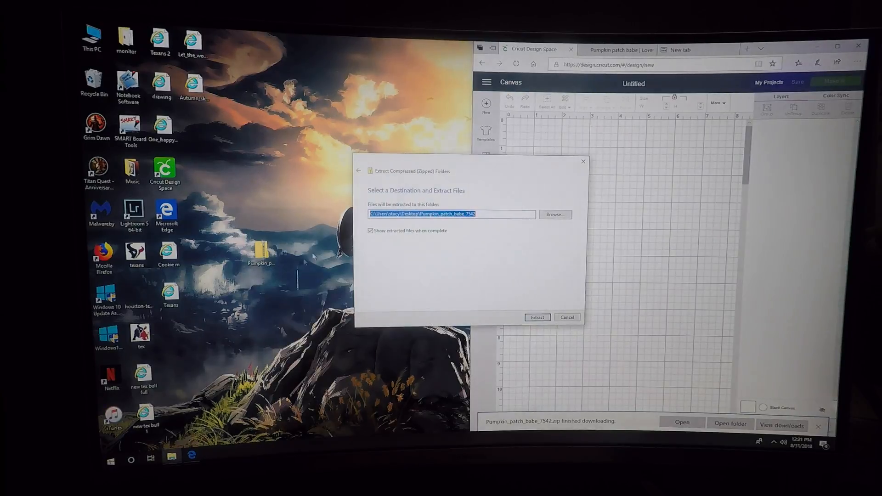
pyautogui.moveTo(529, 307)
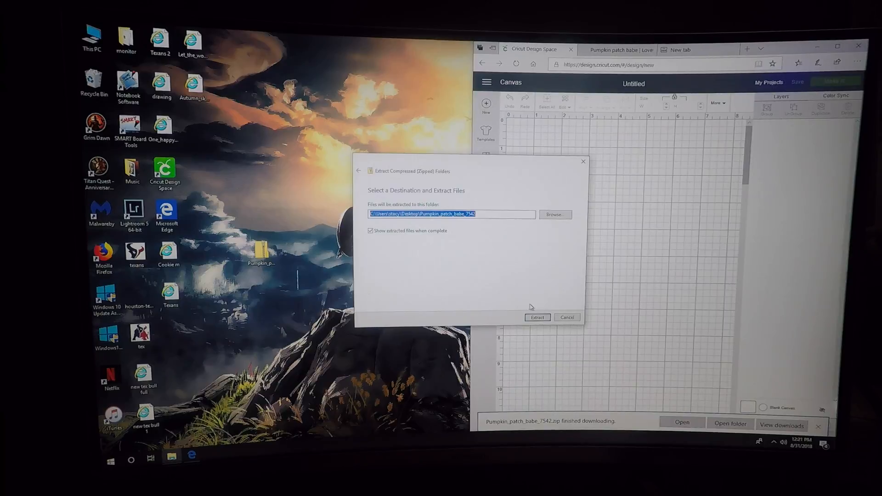
pyautogui.click(555, 214)
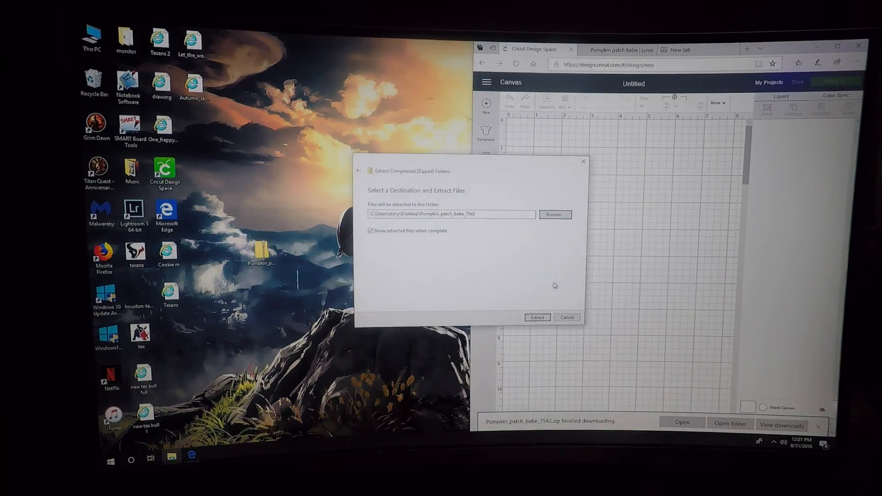
pyautogui.click(535, 317)
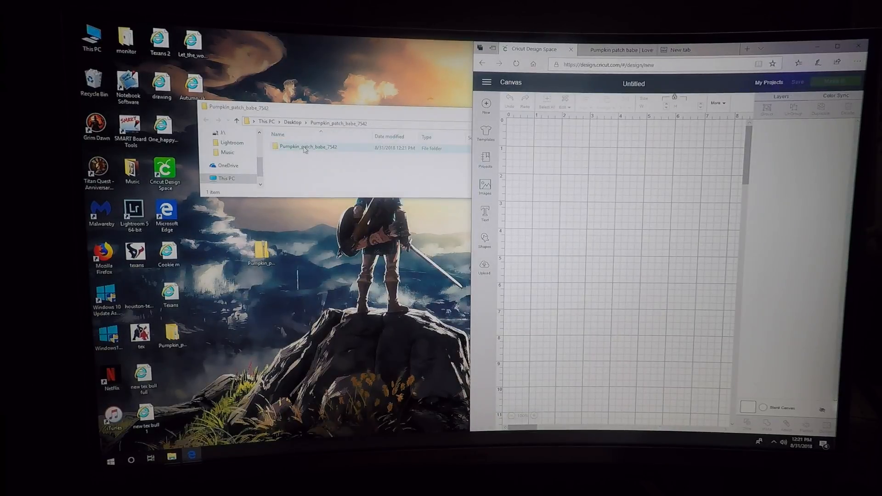
# Step: Delete the DXF, EPS and PNG files from the extracted folder, keeping only the SVG
pyautogui.doubleClick(307, 146)
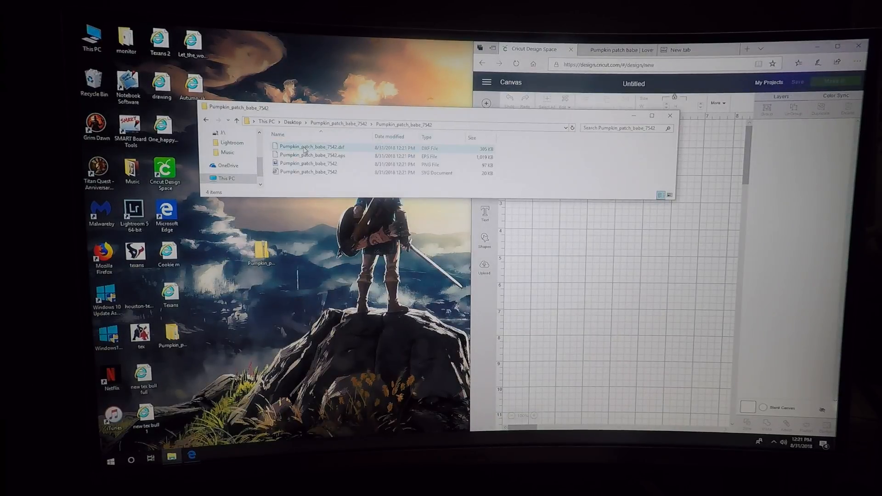
pyautogui.click(309, 173)
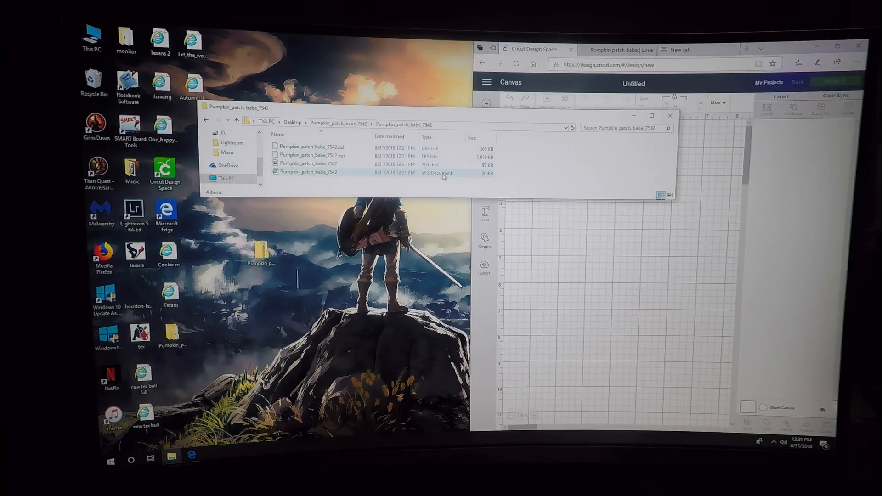
pyautogui.click(310, 148)
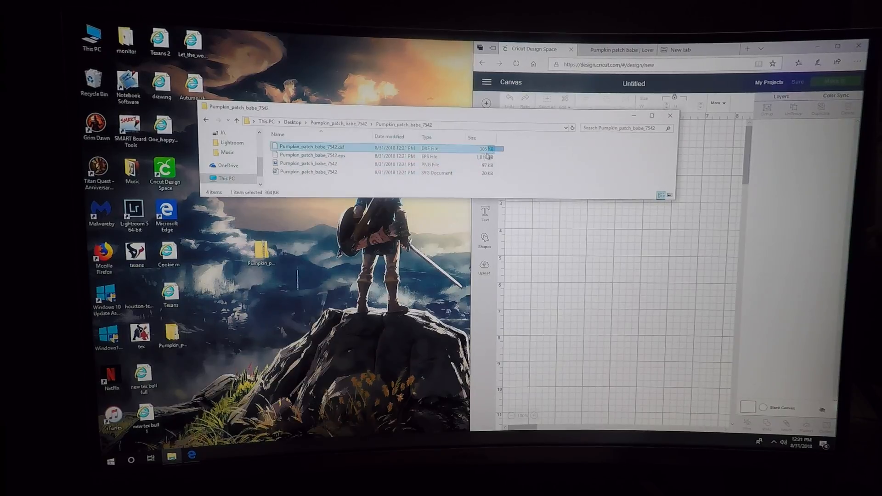
pyautogui.click(310, 163)
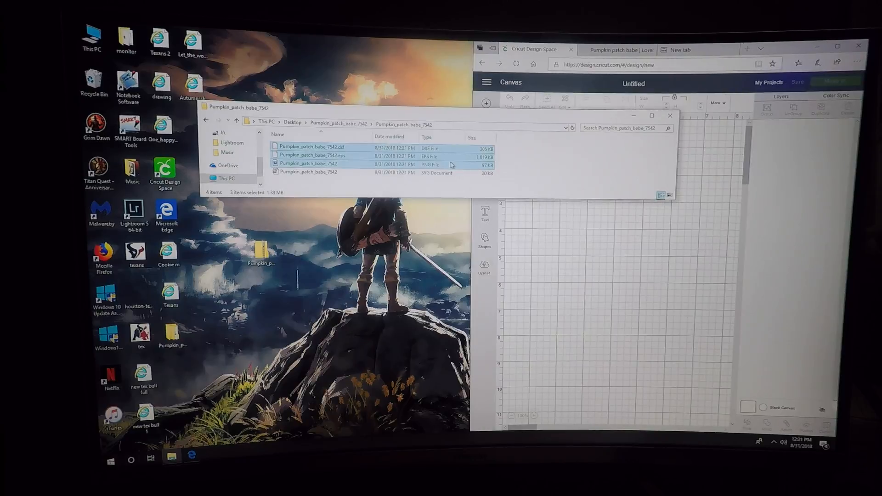
pyautogui.rightClick(309, 164)
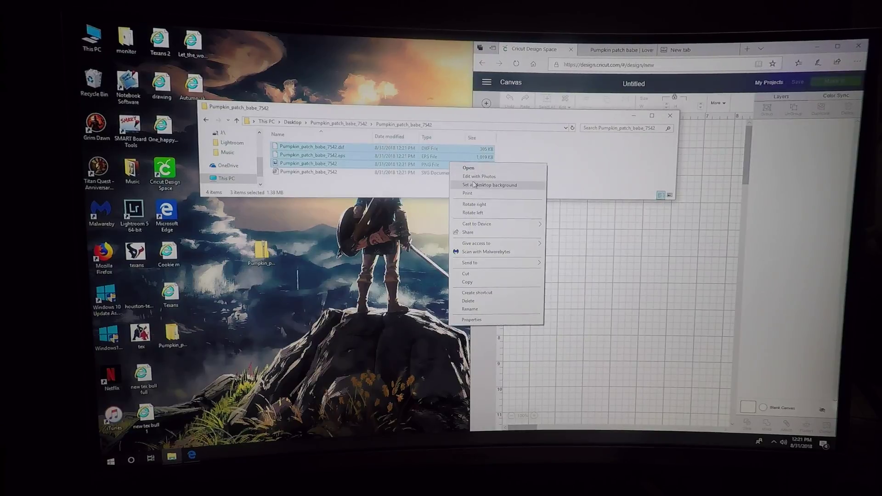
pyautogui.moveTo(479, 295)
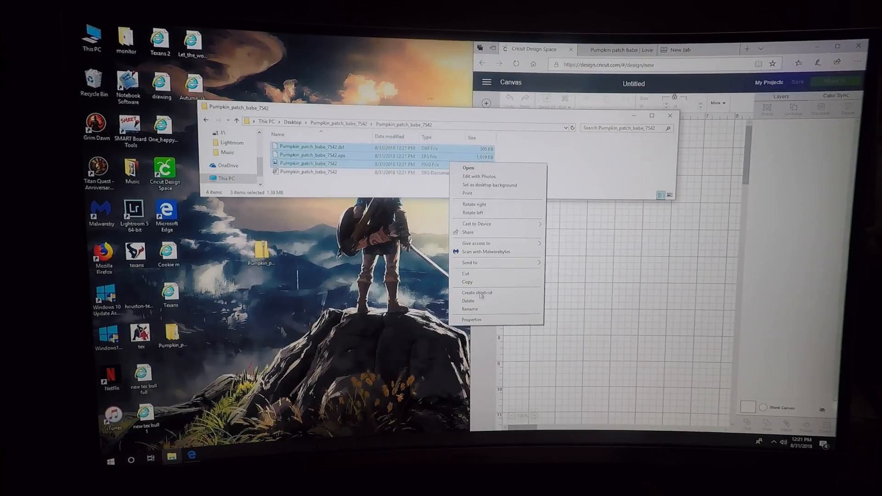
pyautogui.click(467, 301)
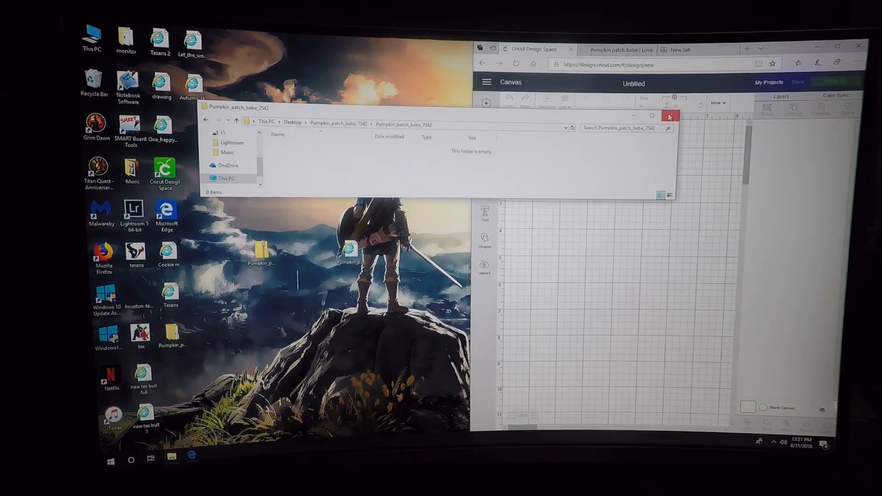
# Step: Upload the Pumpkin patch babe SVG from the desktop into Cricut Design Space
pyautogui.click(670, 116)
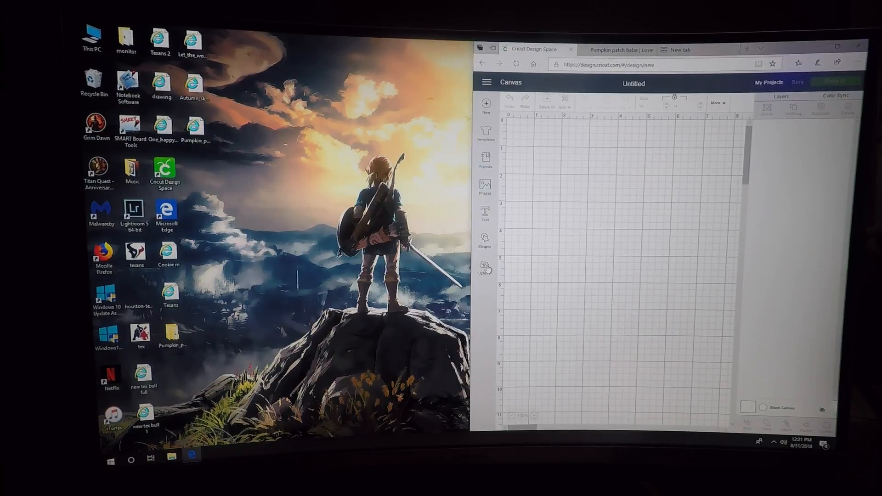
pyautogui.click(484, 267)
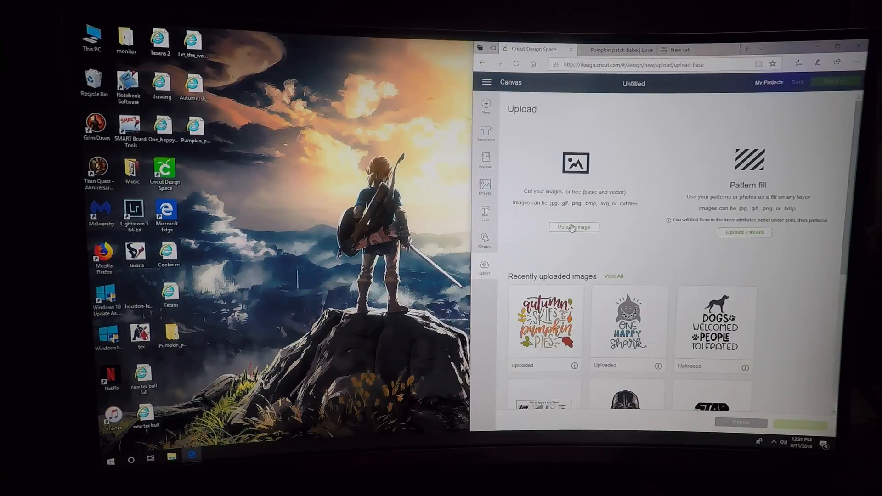
pyautogui.click(574, 227)
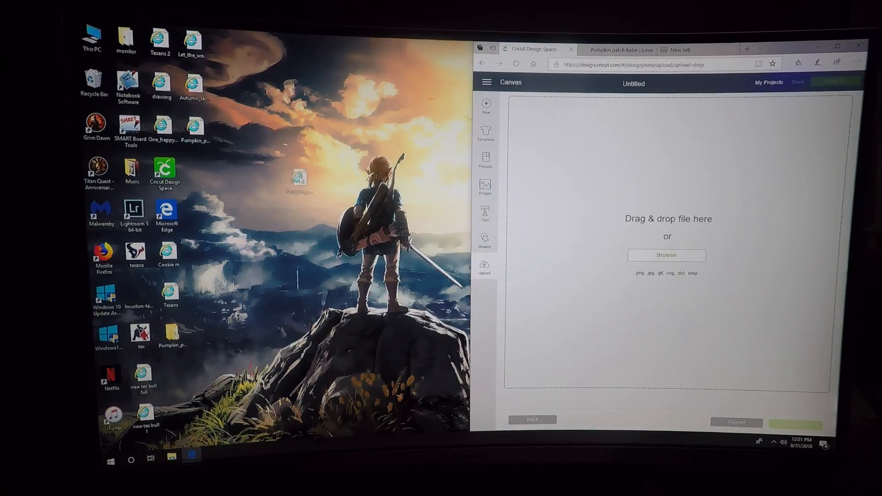
pyautogui.click(666, 254)
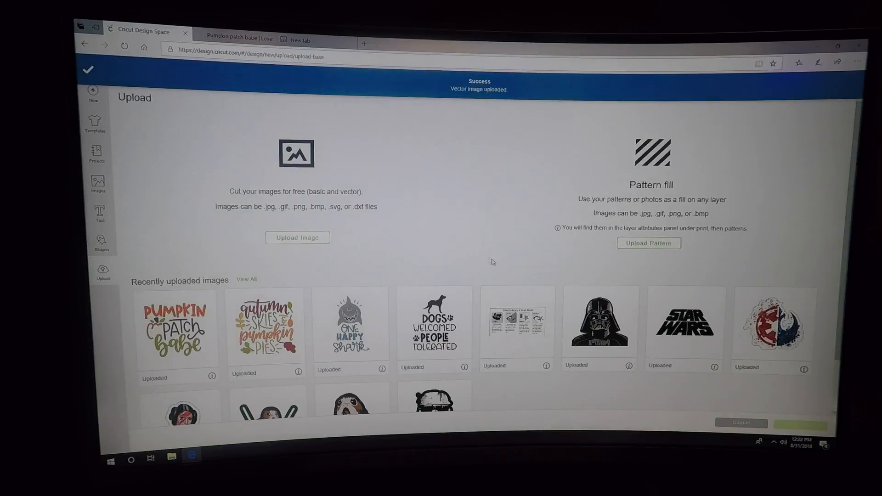
# Step: Insert the uploaded image on the canvas and weld the black PATCH and other same-colored letters
pyautogui.click(178, 327)
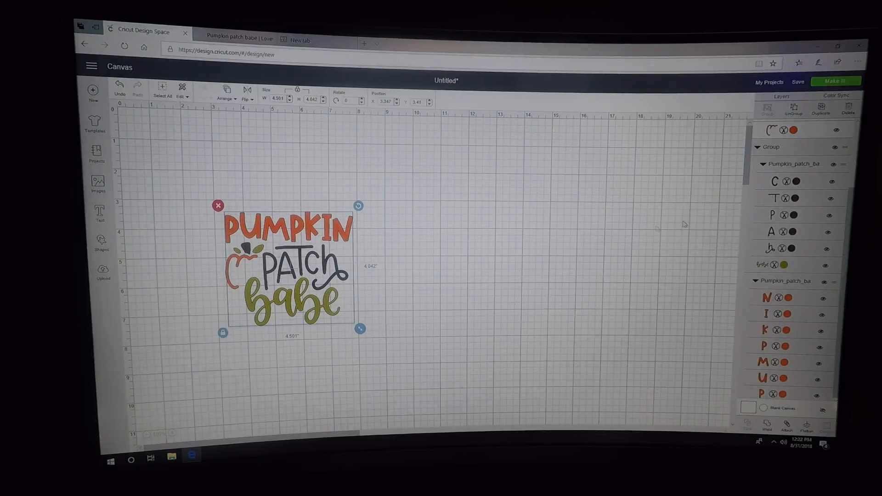
pyautogui.click(506, 254)
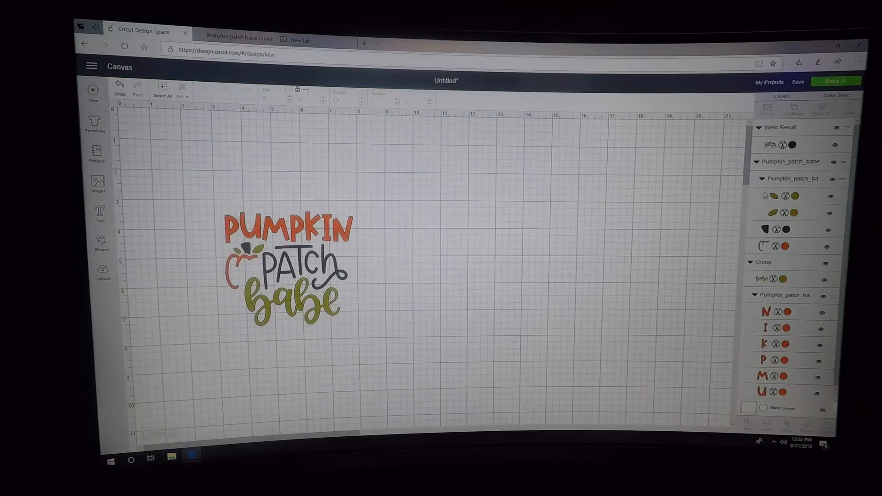
pyautogui.click(788, 195)
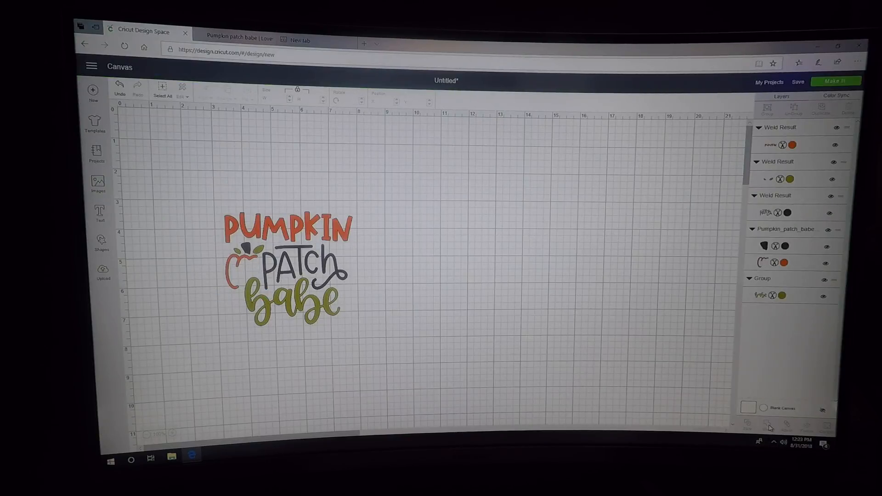
pyautogui.moveTo(543, 79)
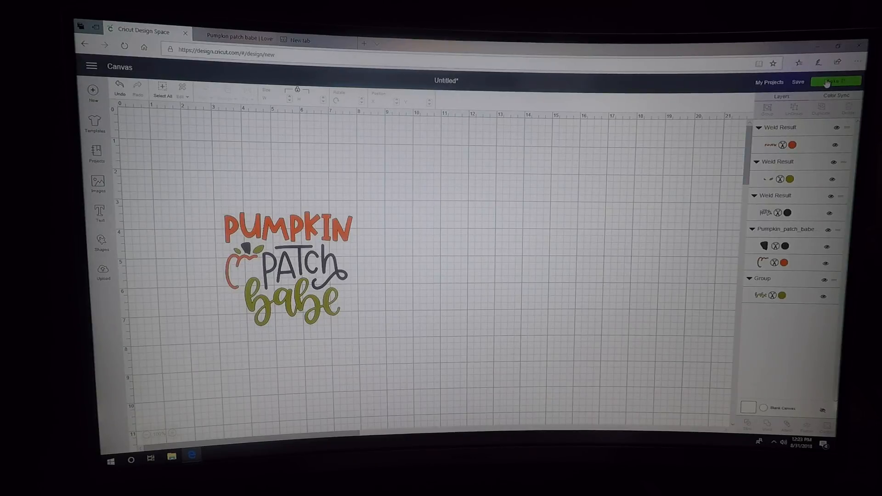
# Step: Send the design to Make It and preview the orange PUMPKIN and green babe mats
pyautogui.click(835, 81)
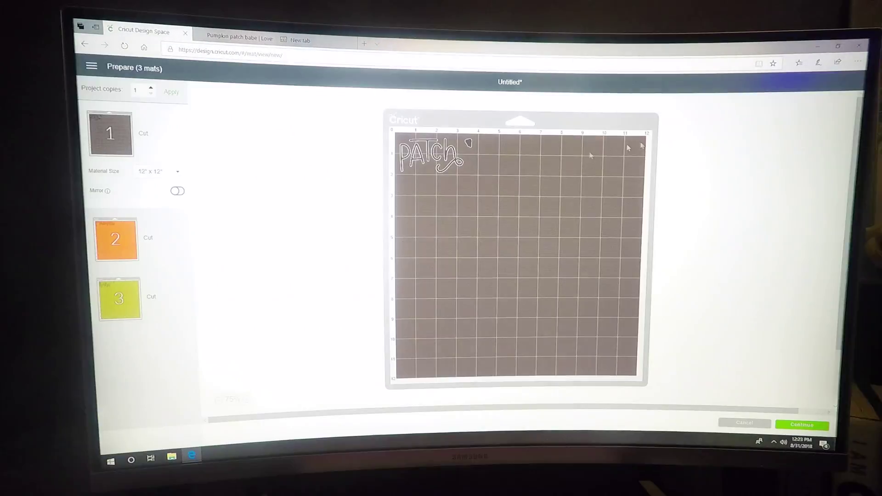
pyautogui.click(115, 239)
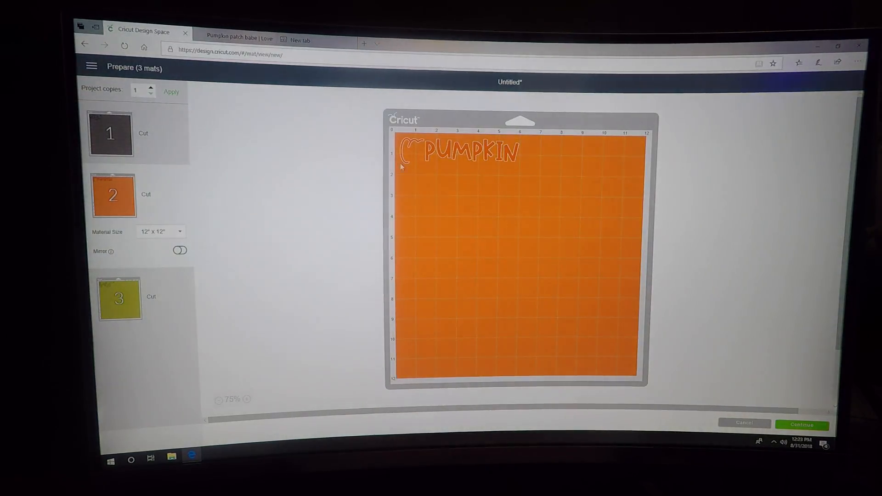
pyautogui.click(117, 256)
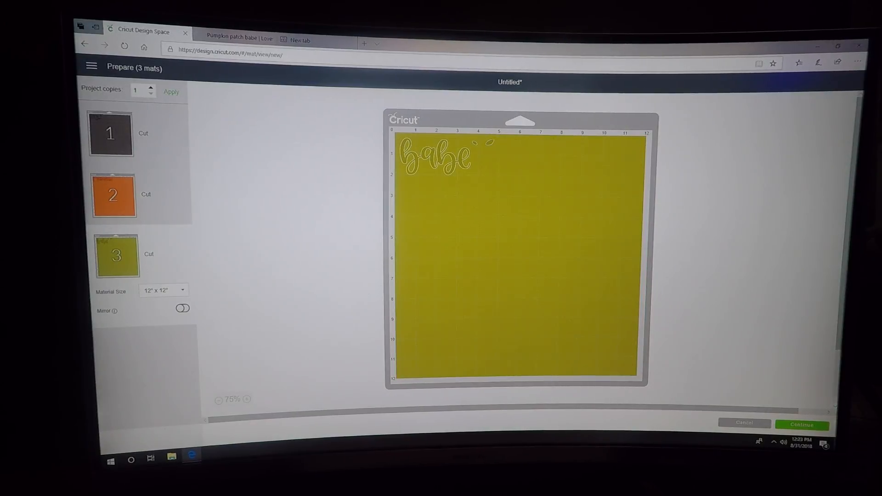
pyautogui.moveTo(731, 379)
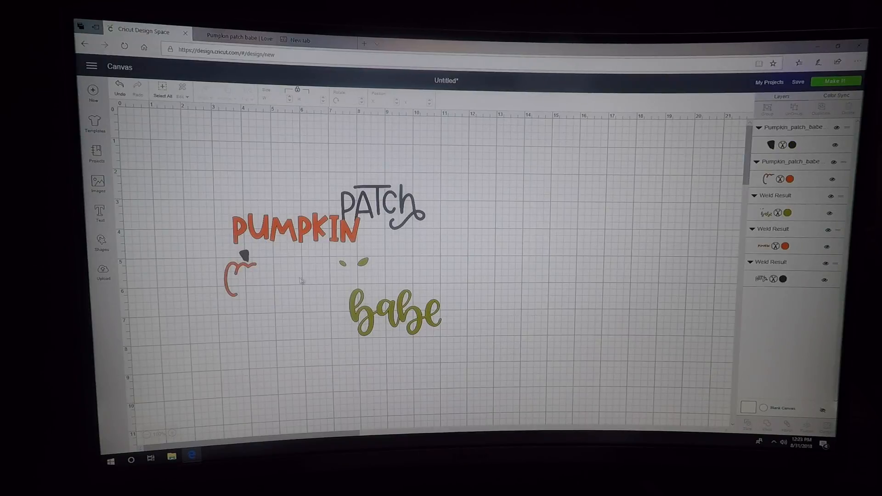
pyautogui.moveTo(241, 275)
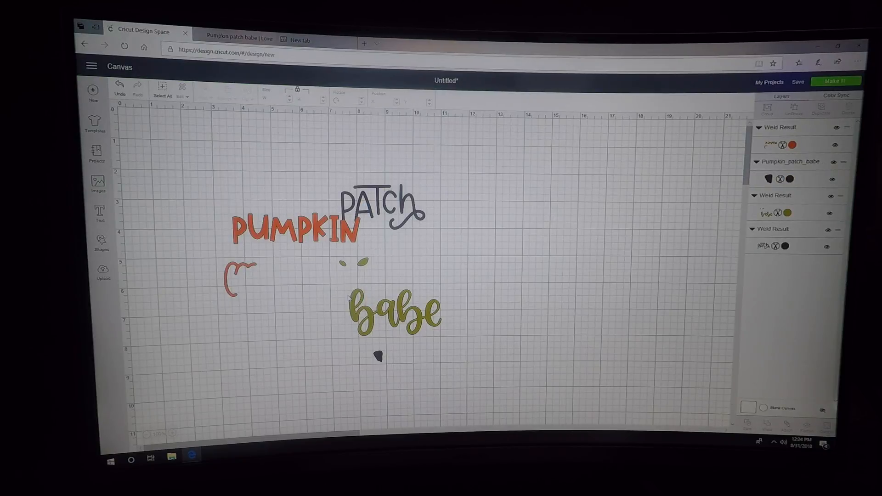
# Step: Weld the loose dark shape into the black PATCH layer and send the design to Make It
pyautogui.click(292, 230)
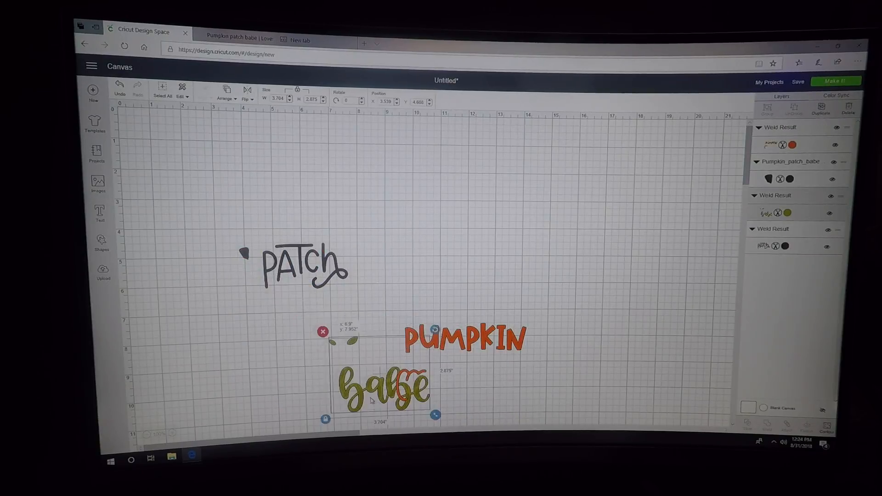
pyautogui.click(337, 211)
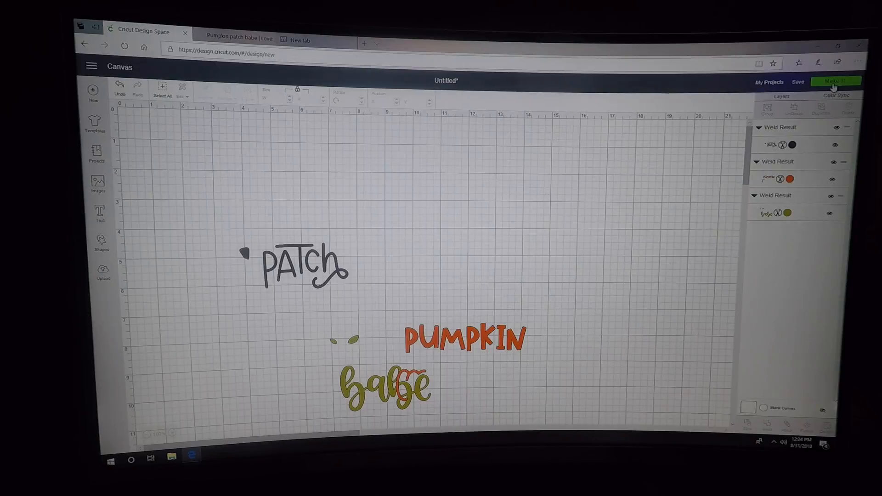
pyautogui.click(835, 81)
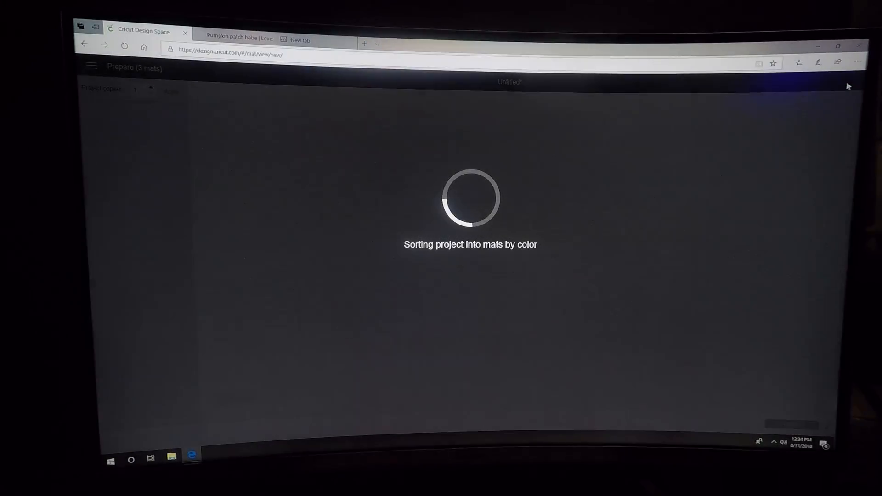